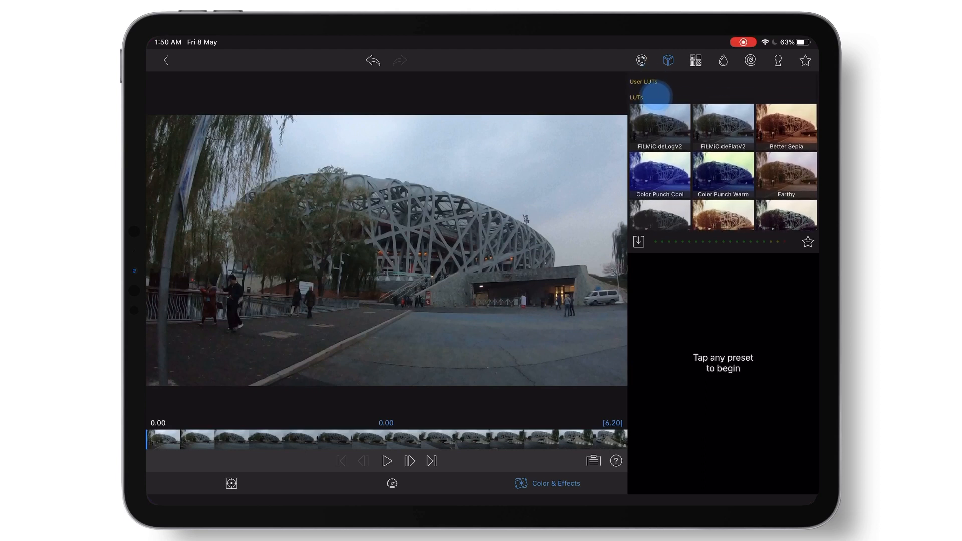
- Start a LUT import from Files, reaching the Lut folder containing GoPro.cube
{"action": "left_click", "coordinate": [638, 241]}
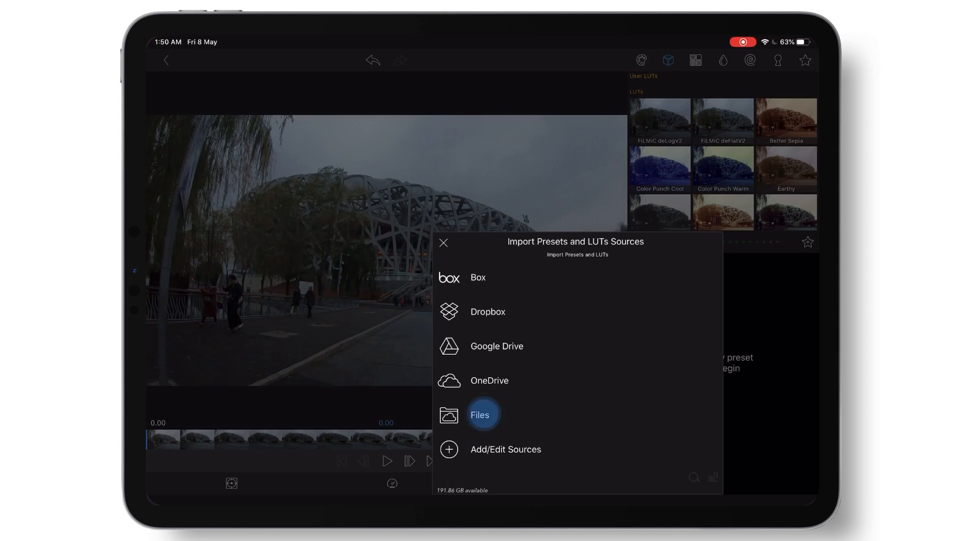
{"action": "left_click", "coordinate": [480, 414]}
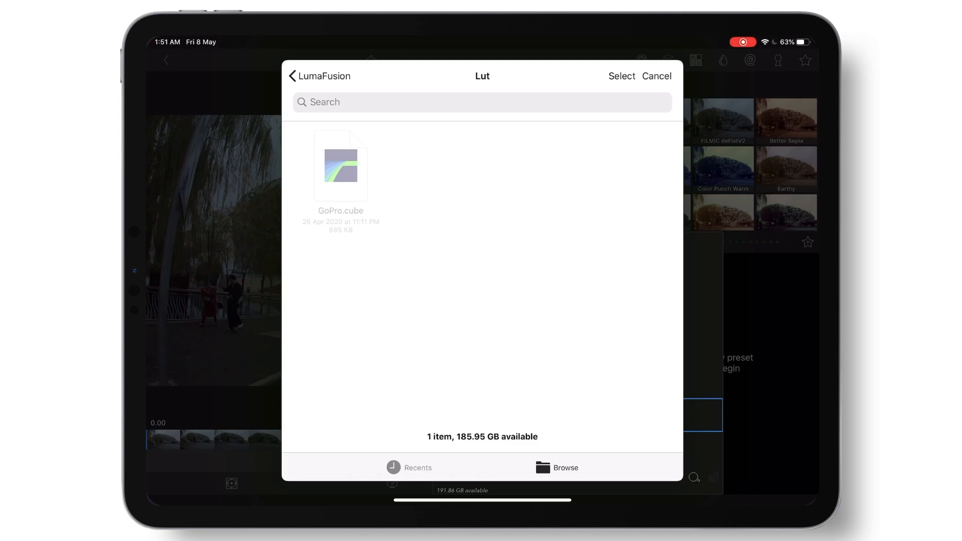
- Share GoPro.cube from Files into LumaFusion so it lands among the User LUTs
{"action": "left_click", "coordinate": [655, 76]}
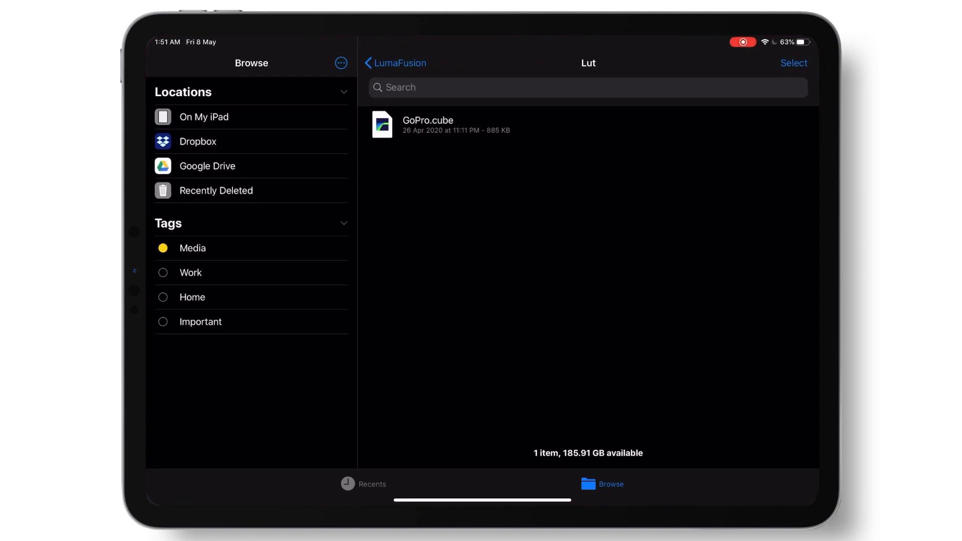
{"action": "right_click", "coordinate": [442, 125]}
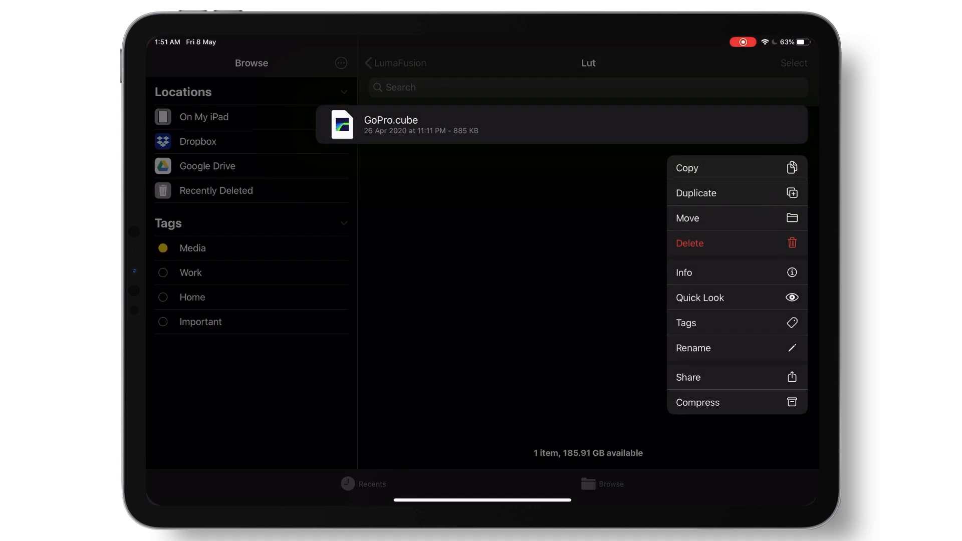
{"action": "left_click", "coordinate": [687, 378]}
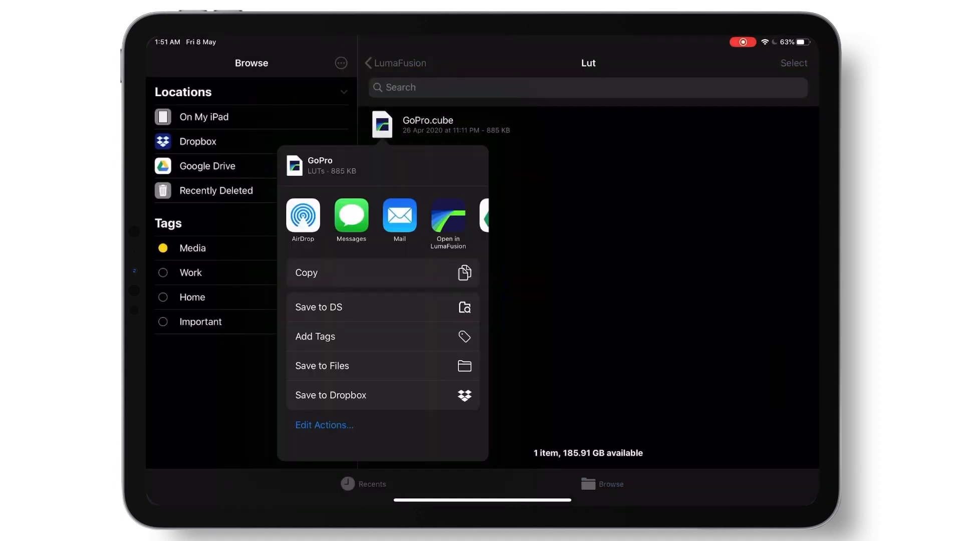
{"action": "left_click", "coordinate": [447, 221]}
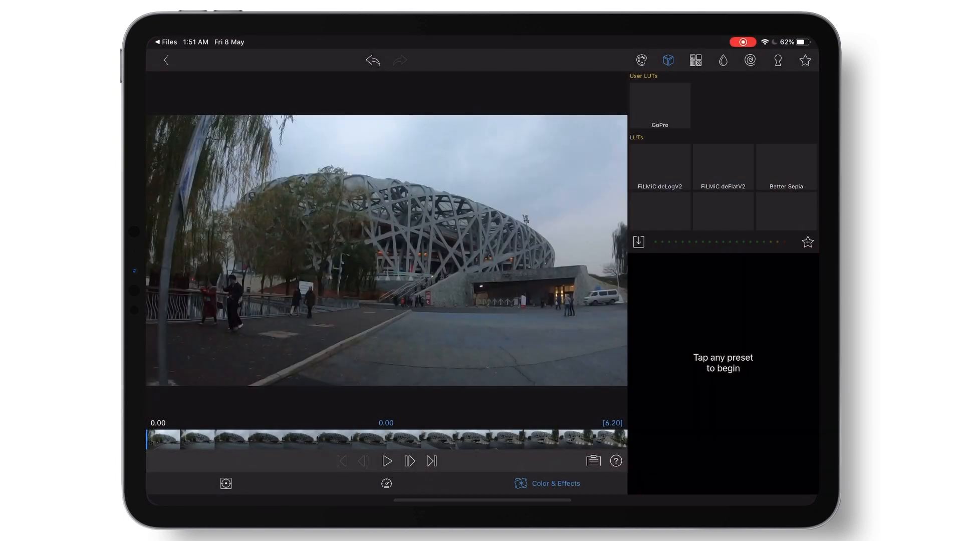
- Apply the GoPro User LUT to the stadium clip (GoPro.cube, 32 points, blend 0.00)
{"action": "left_click", "coordinate": [659, 105]}
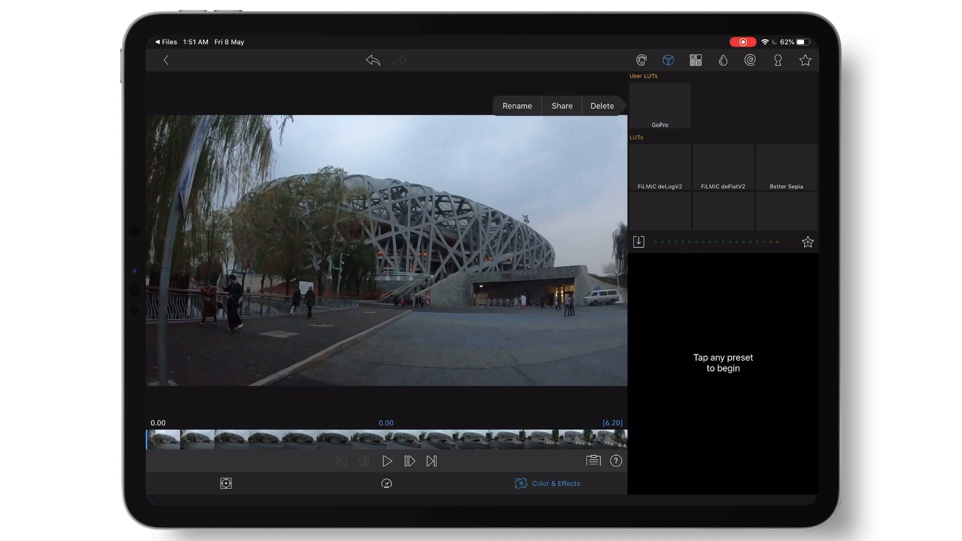
{"action": "left_click", "coordinate": [659, 104]}
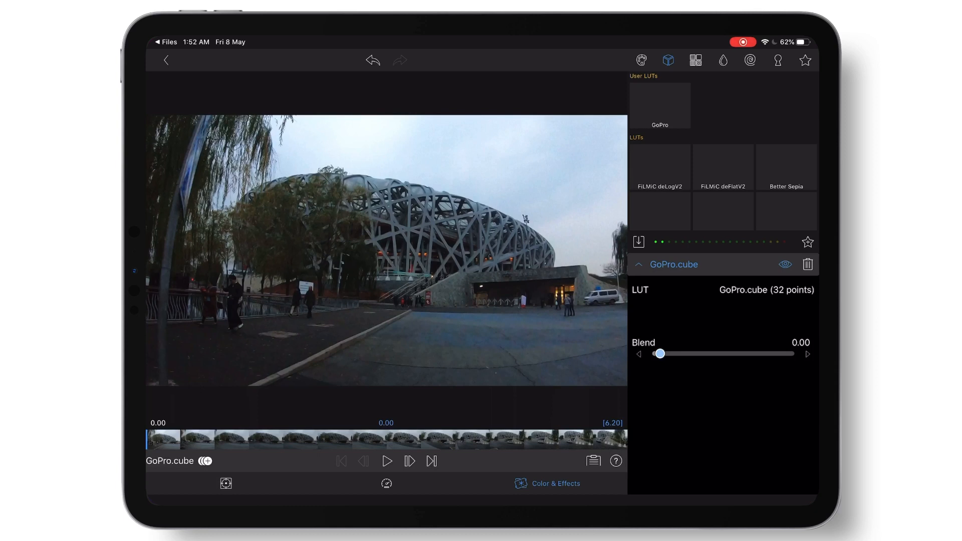
- Import Brighten.CUBE from Dropbox's 02_Edit folder and apply it to the clip instead of GoPro
{"action": "left_click", "coordinate": [638, 242]}
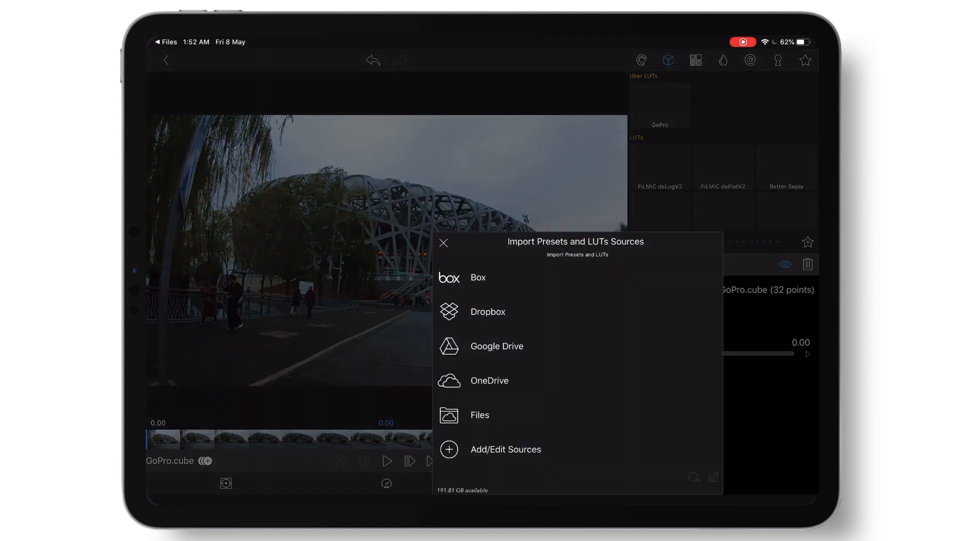
{"action": "left_click", "coordinate": [487, 311]}
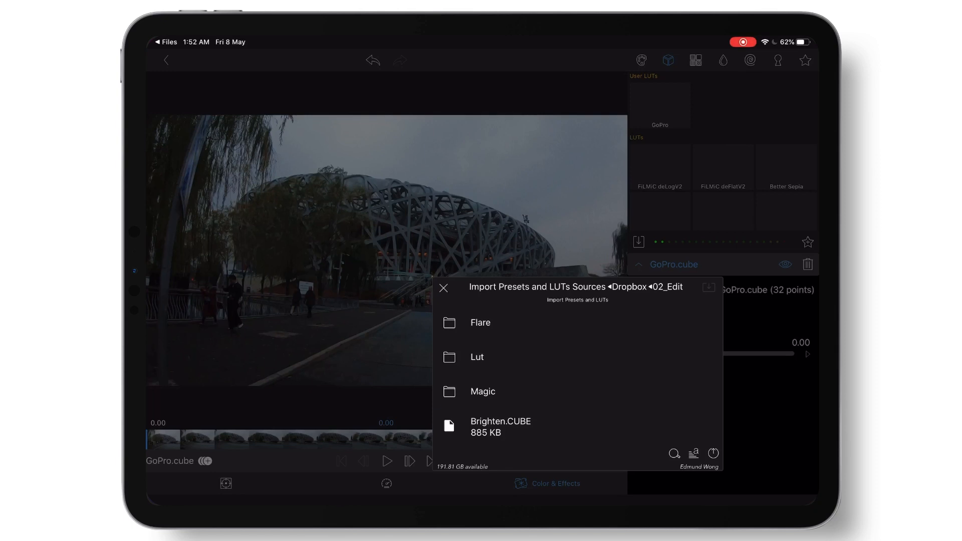
{"action": "left_click", "coordinate": [500, 427]}
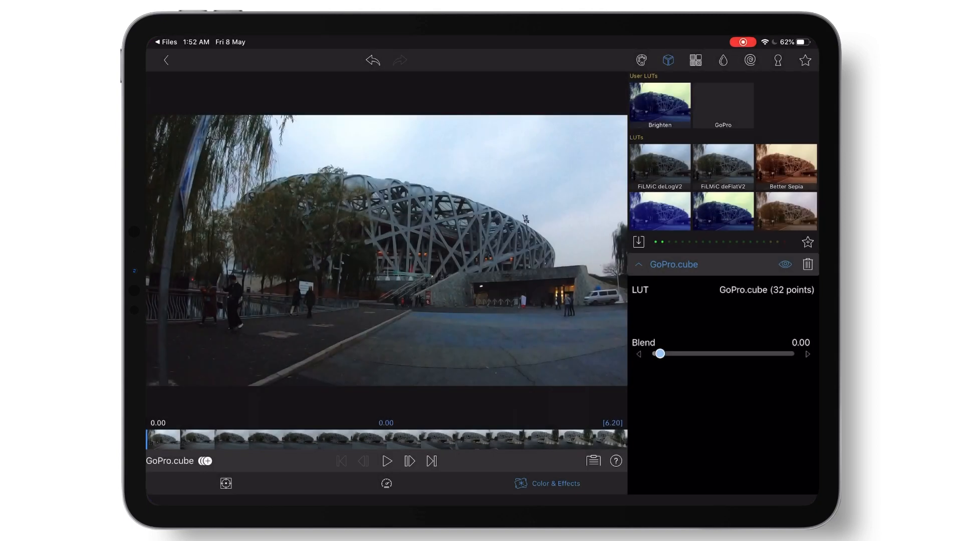
{"action": "left_click", "coordinate": [659, 102]}
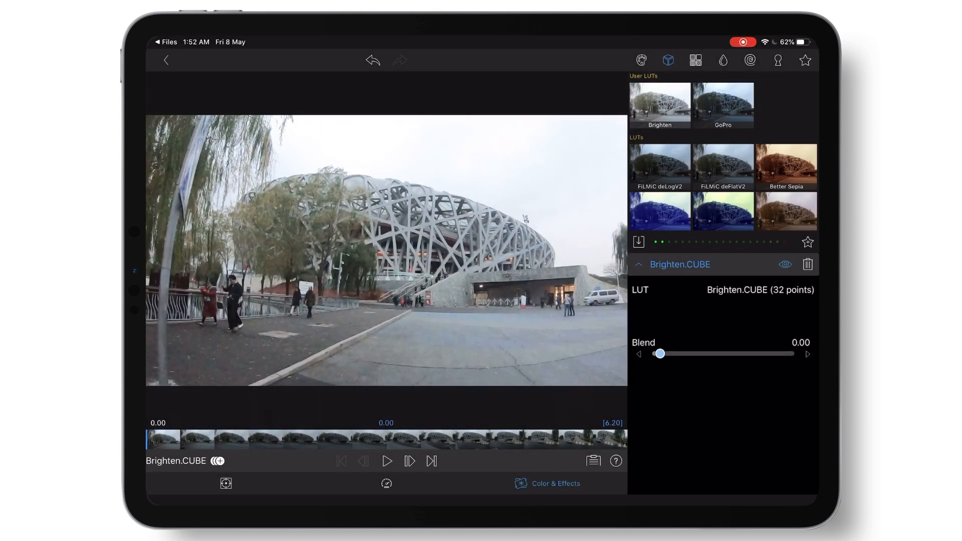